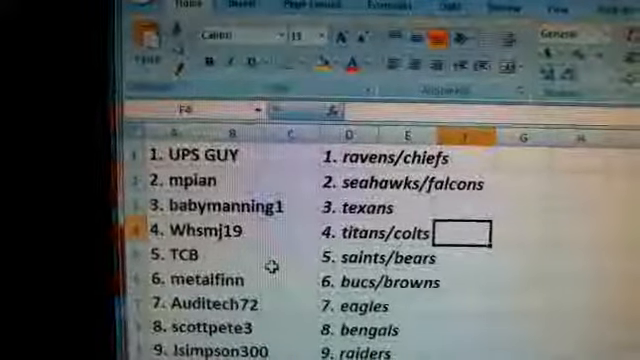
pyautogui.scroll(-3)
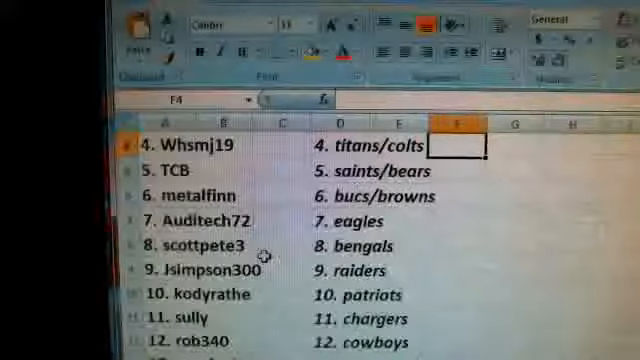
pyautogui.scroll(-3)
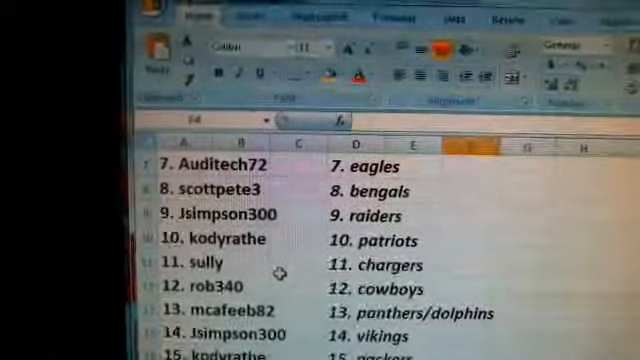
pyautogui.scroll(-3)
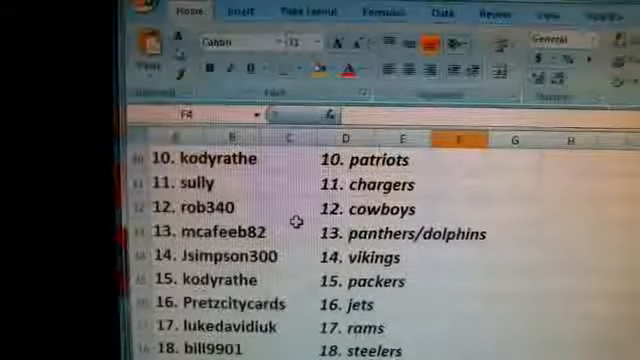
pyautogui.scroll(-3)
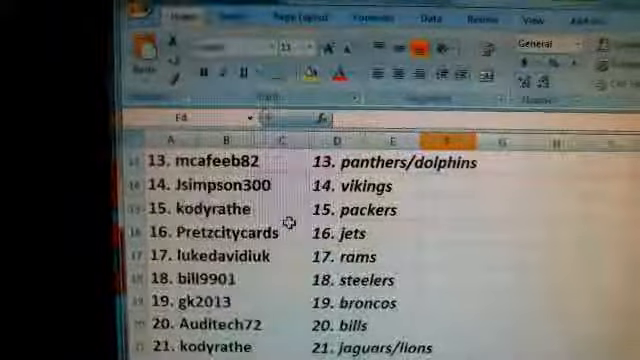
pyautogui.scroll(-3)
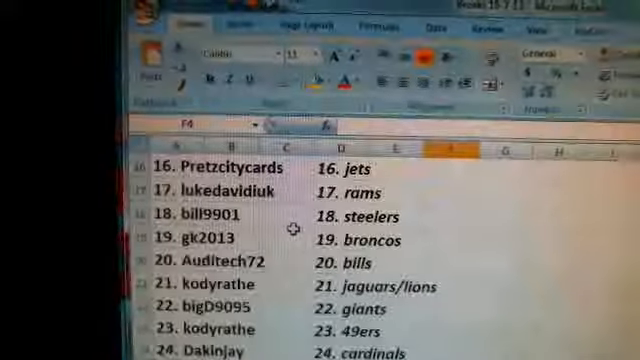
pyautogui.scroll(-3)
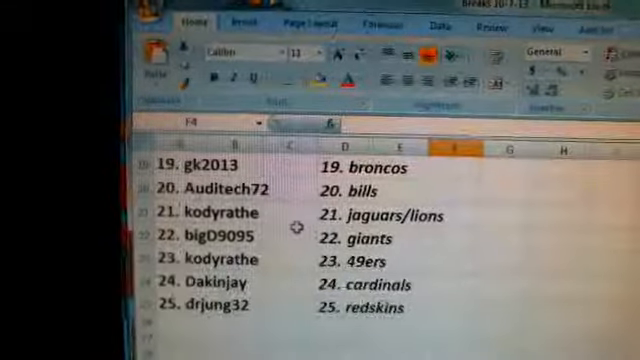